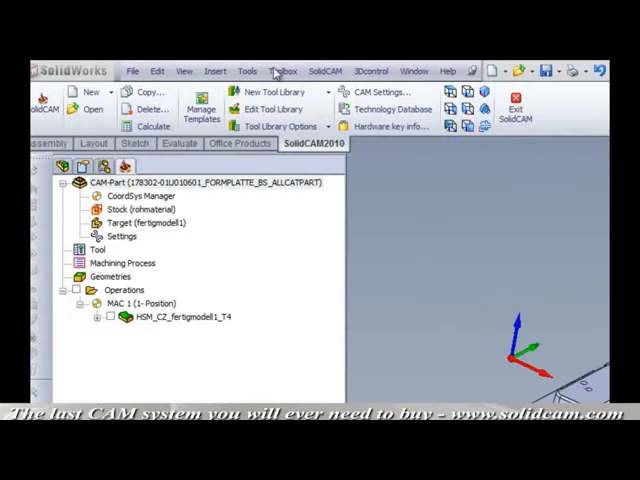
Open the Milling section of the SolidCAM Help Topics.
click(325, 70)
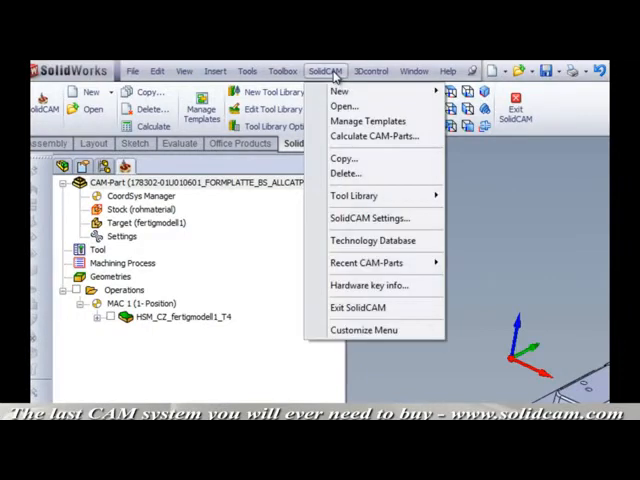
mouse_move(370, 218)
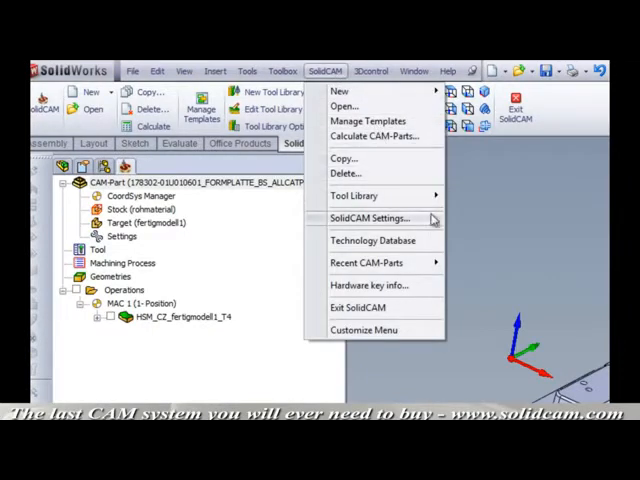
mouse_move(470, 330)
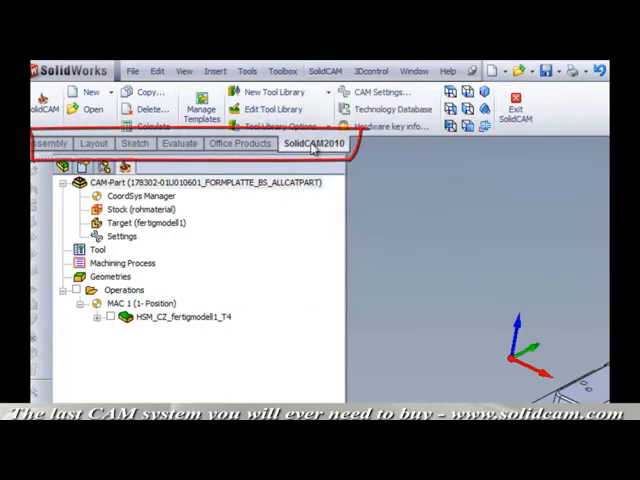
click(180, 143)
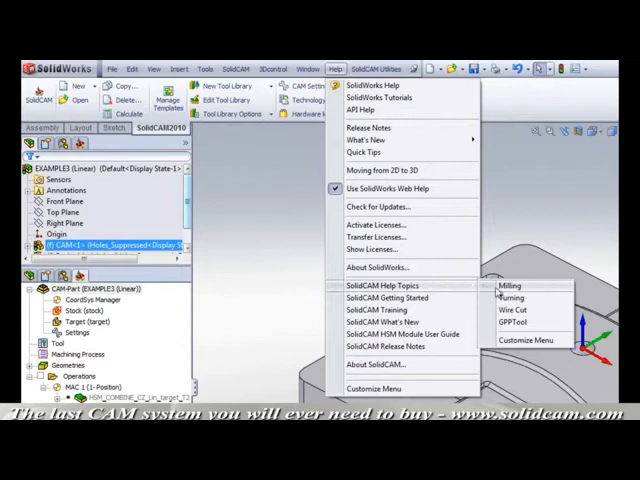
click(510, 286)
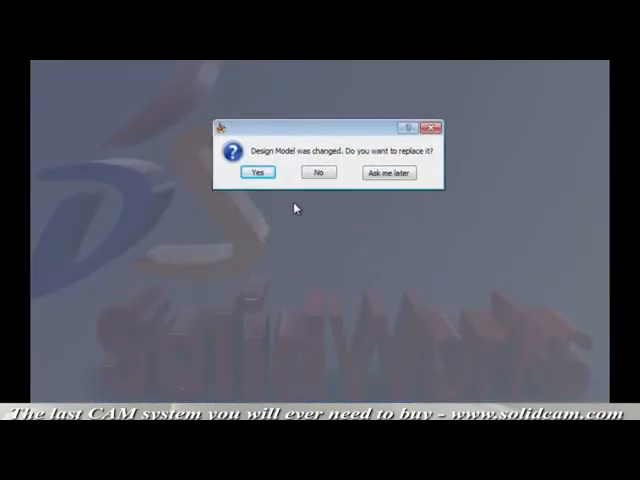
Accept replacing the CAM part's design model with the changed version.
click(262, 172)
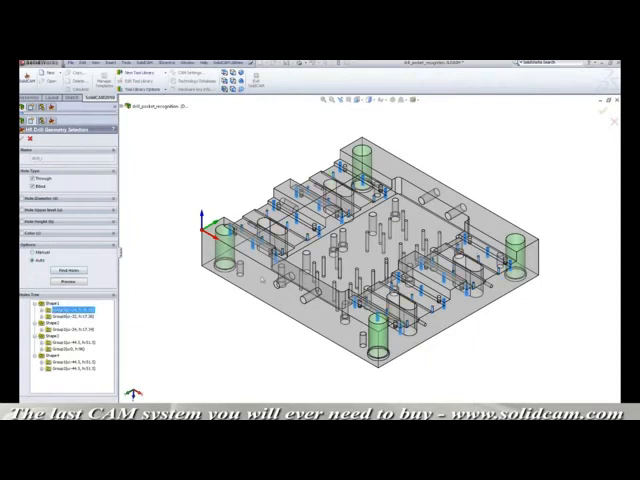
Select the second hole group under Shape1 to highlight its holes.
click(70, 315)
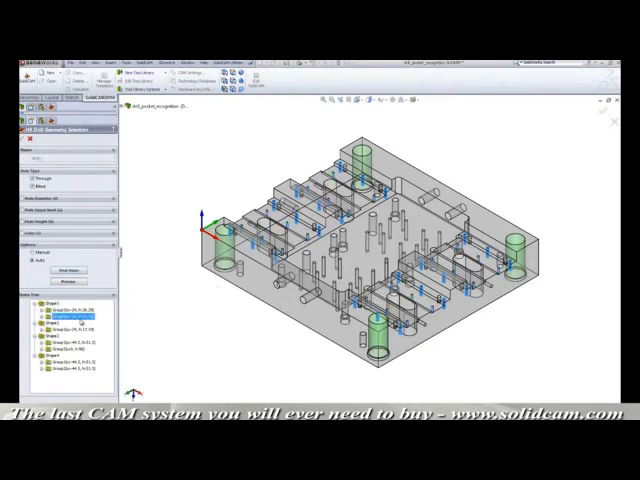